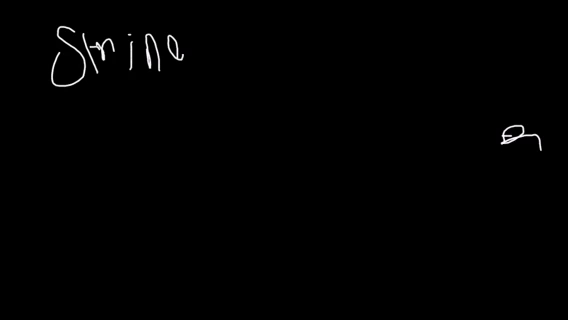
type("gs:")
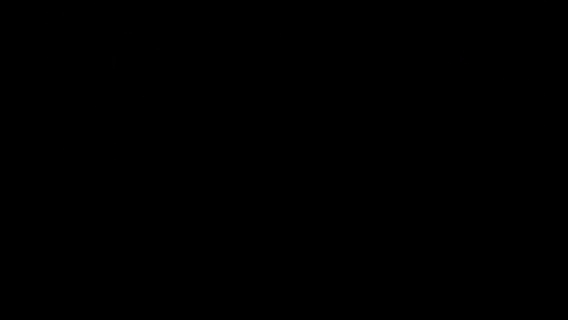
type("Cha")
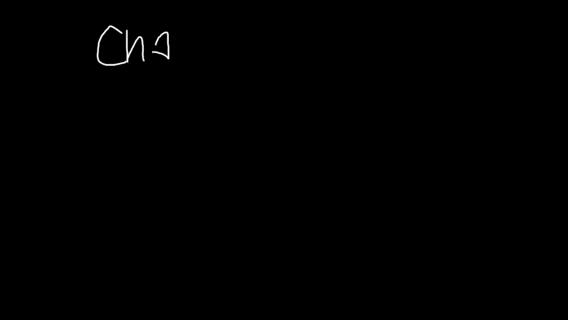
type("r S")
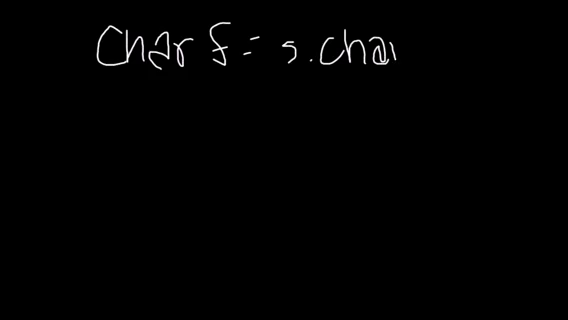
type("rAt(0")
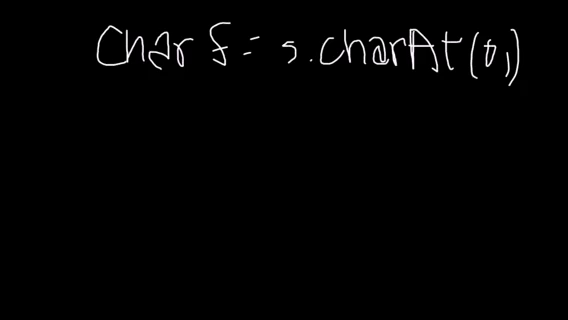
type("cha")
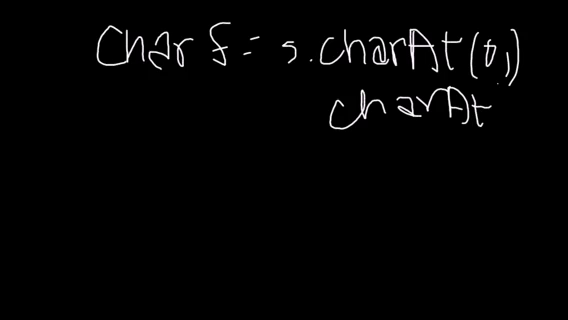
type("(1)")
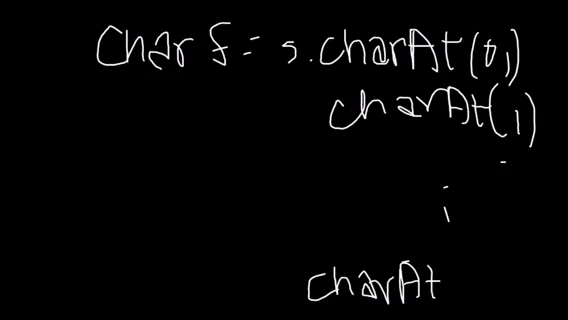
type("(1-1)")
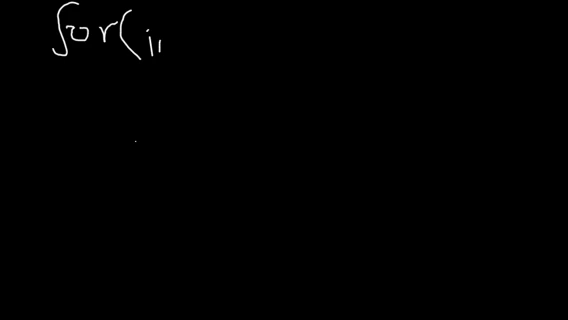
type("inf )")
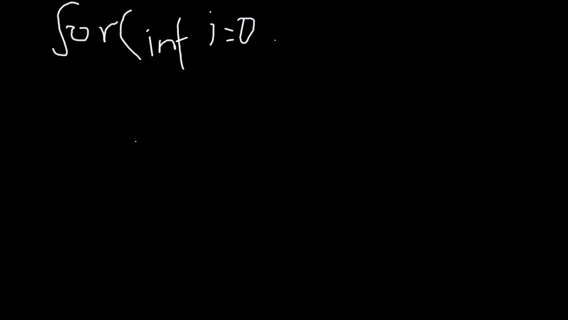
type("; i<l")
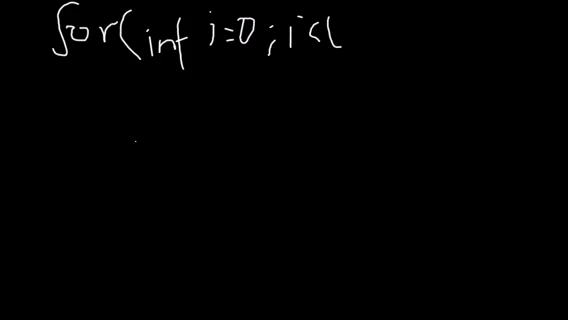
type(";j+1")
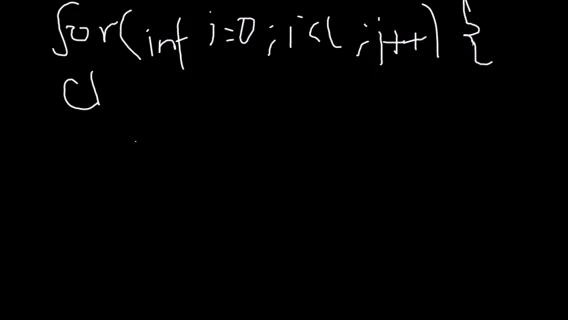
type("char c")
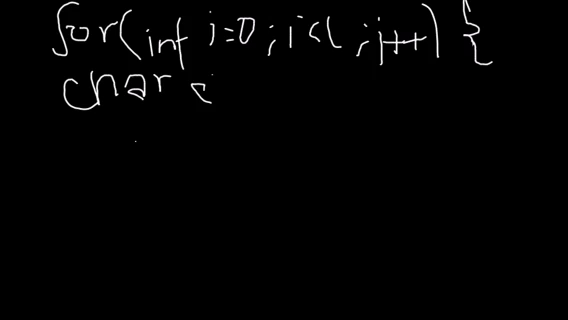
type("ch= s")
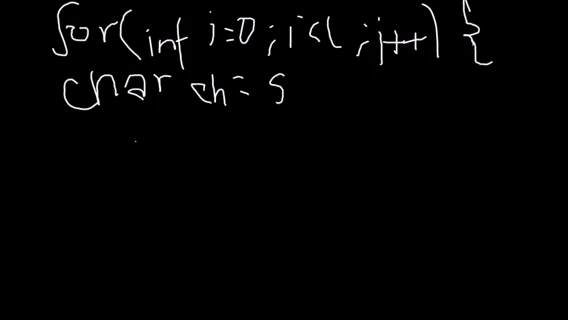
type(".charAt")
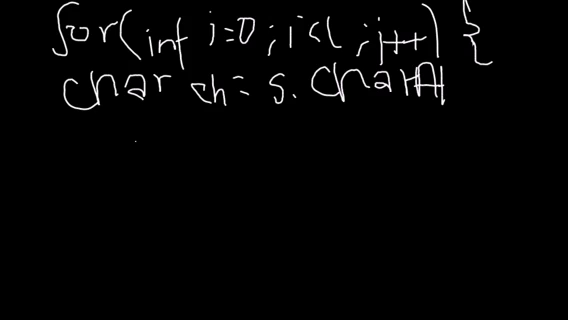
type("(i);")
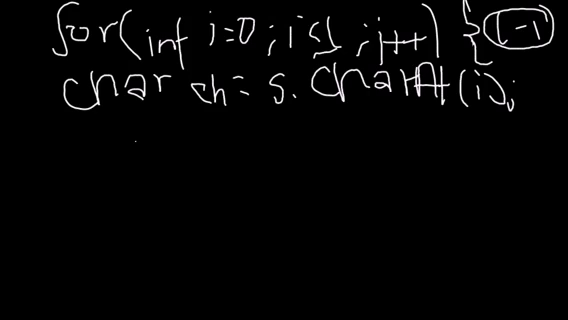
type("if")
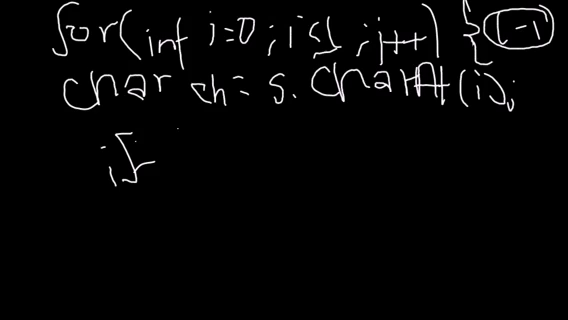
type("( ch == 'e")
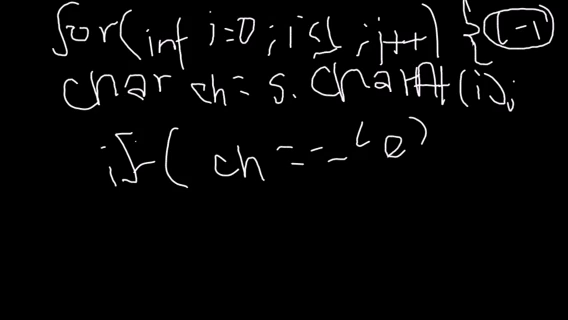
type("||")
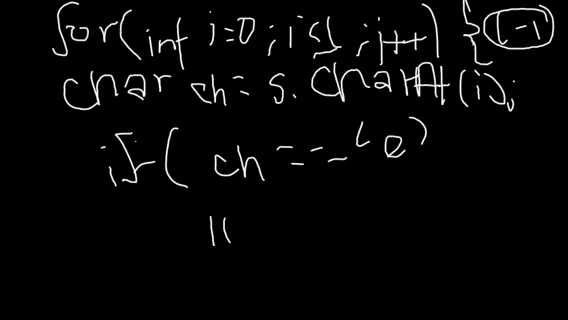
type("ch ==")
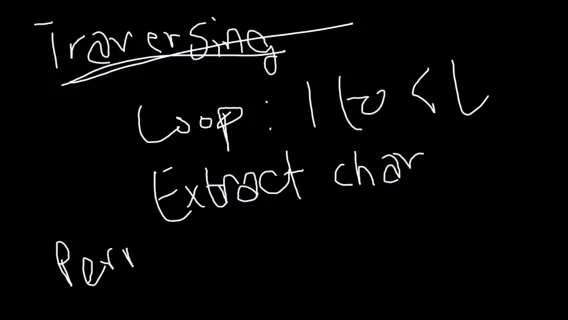
type("for")
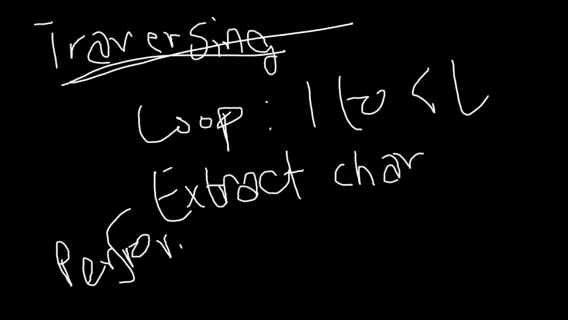